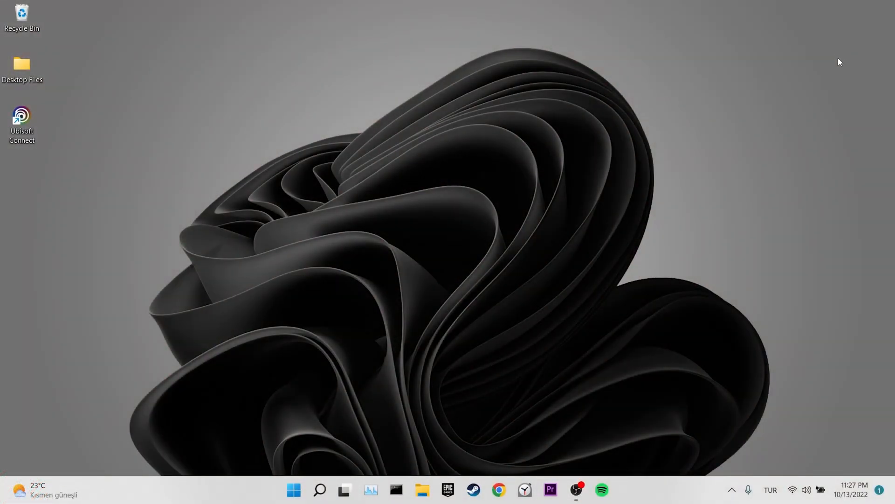
Step: Search Windows for 'settings' and launch the Settings app from the results
click(319, 489)
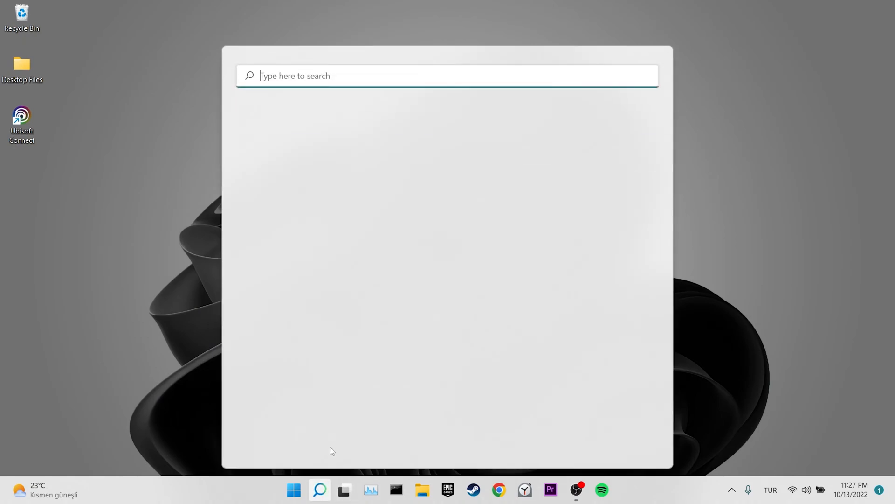
text(settings)
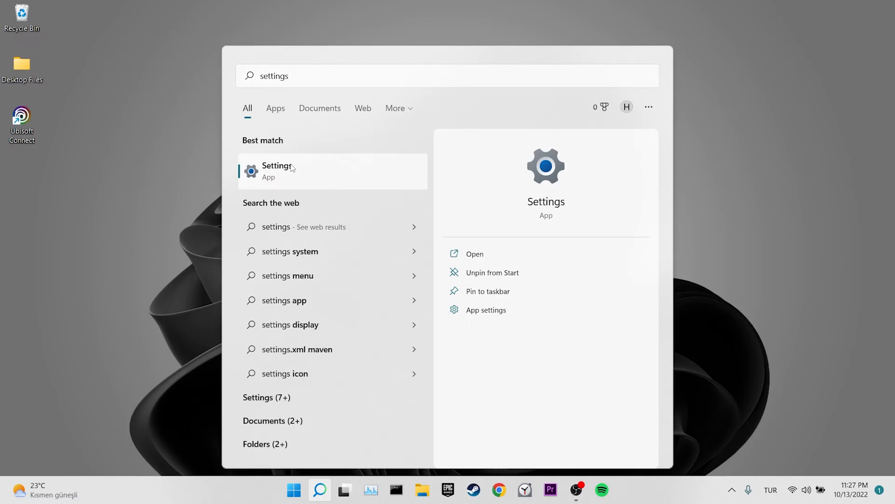
click(278, 171)
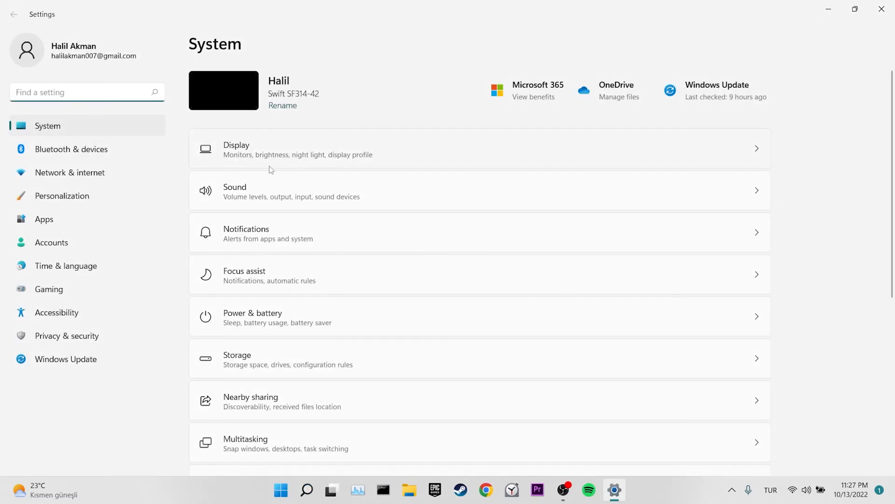
Step: Save the manual proxy server as Off under Network & internet, then relaunch Settings
click(70, 172)
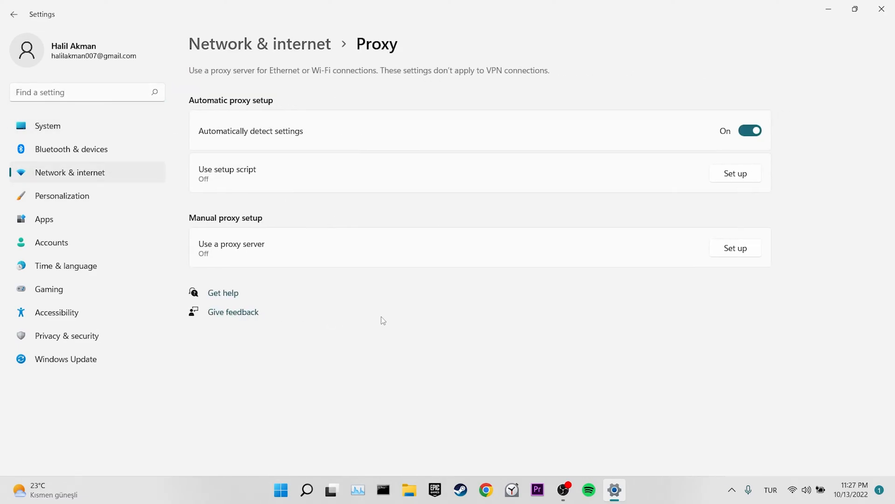
click(736, 248)
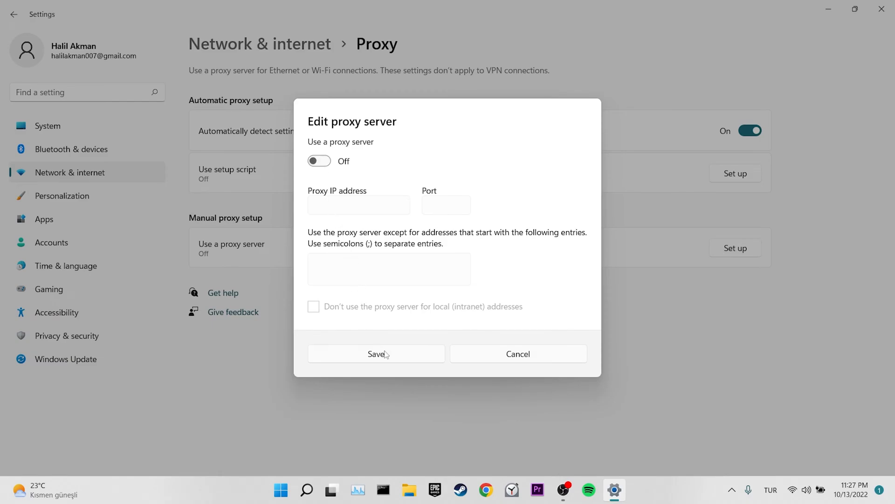
click(377, 353)
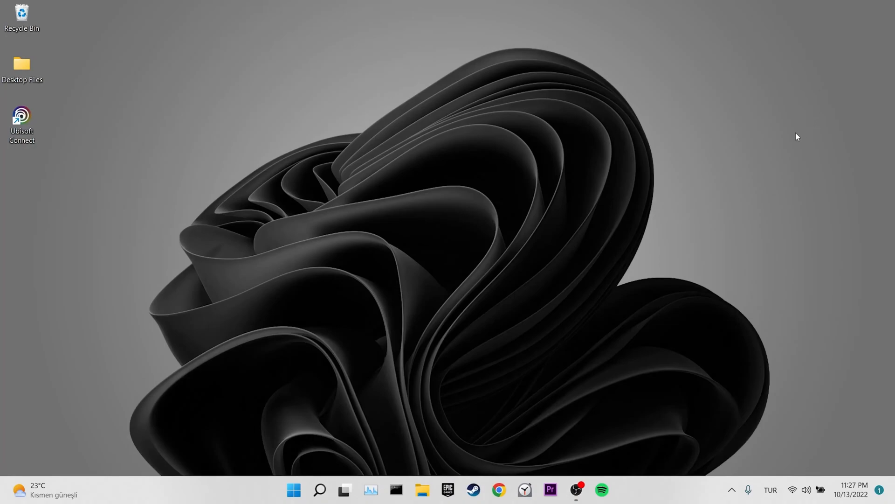
click(317, 489)
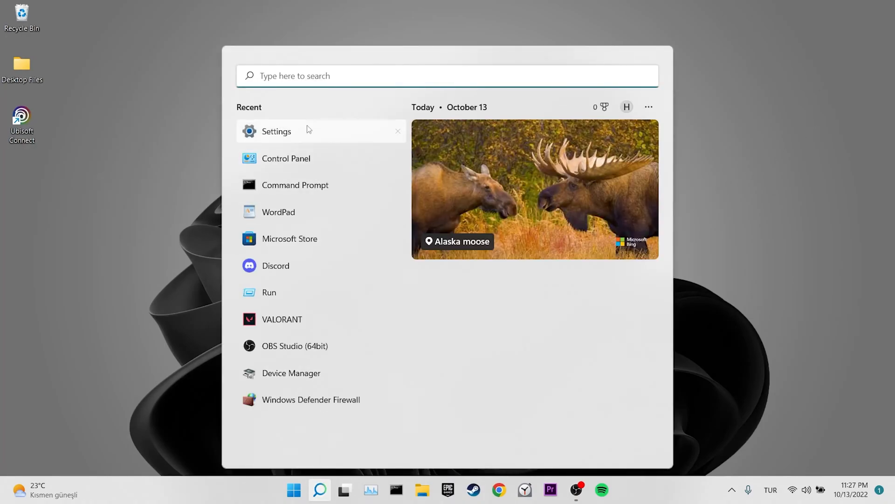
click(277, 131)
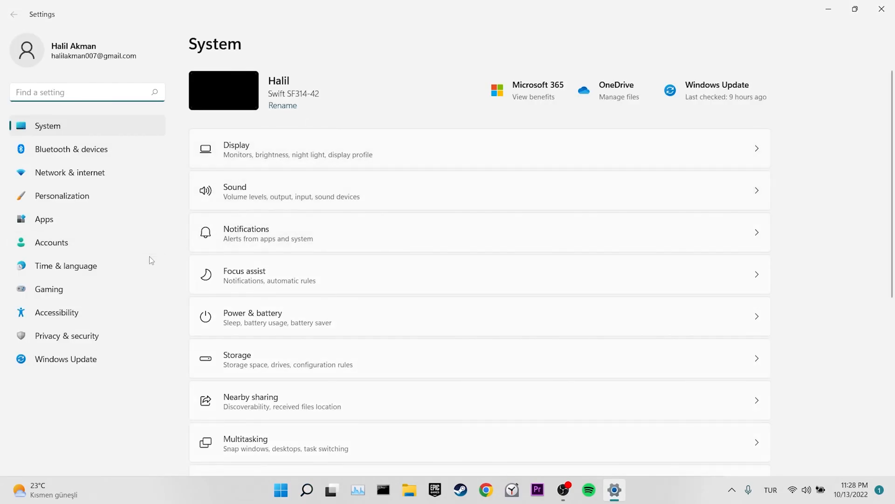
Step: Toggle Set time automatically off and back on, then sync the clock now
click(65, 265)
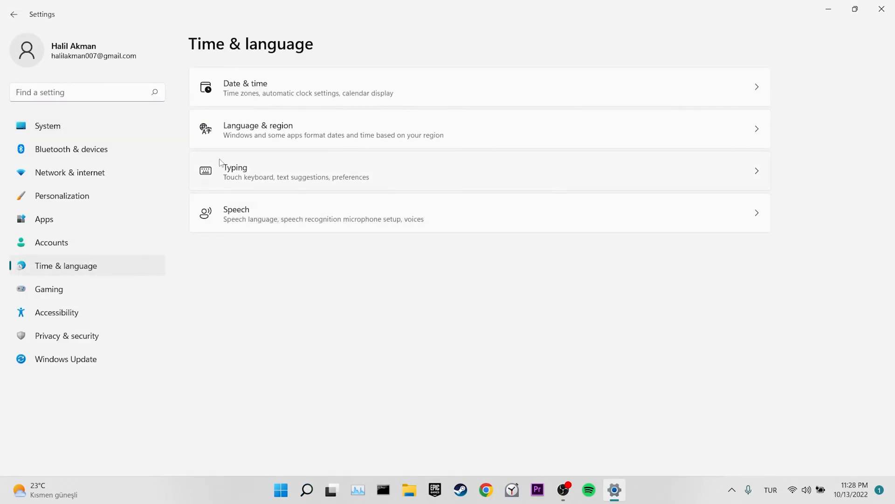
click(245, 89)
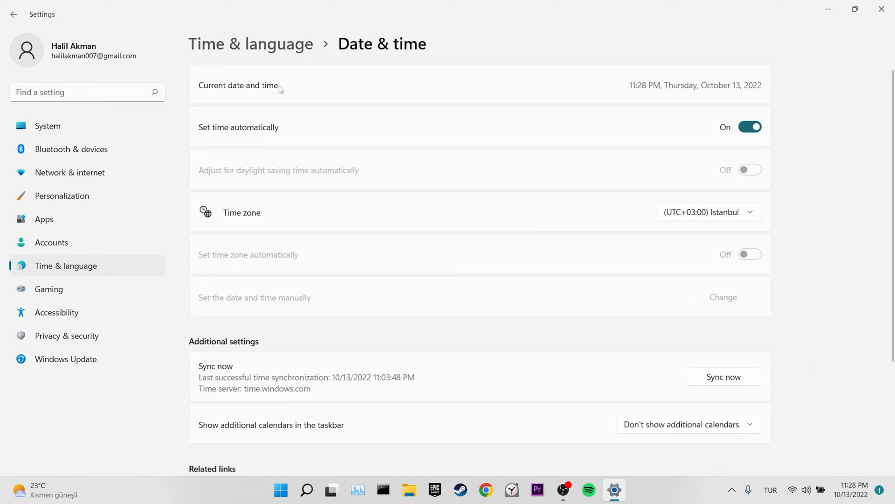
mouse_move(585, 139)
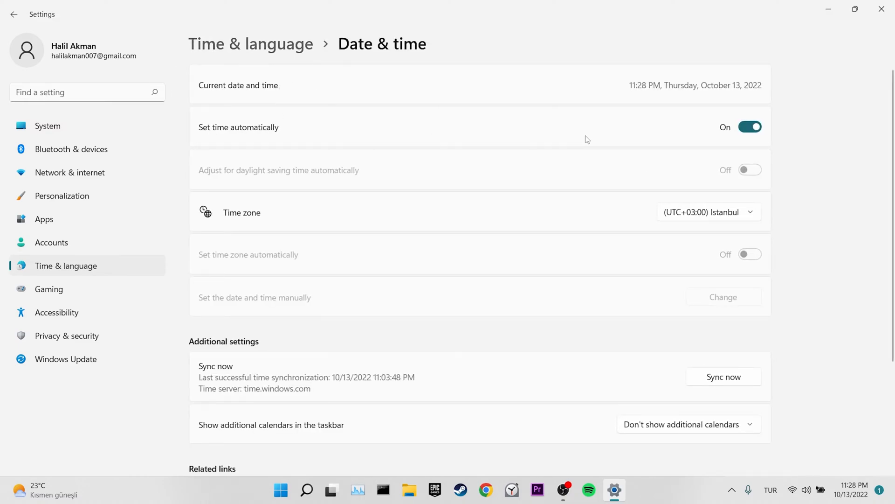
click(750, 127)
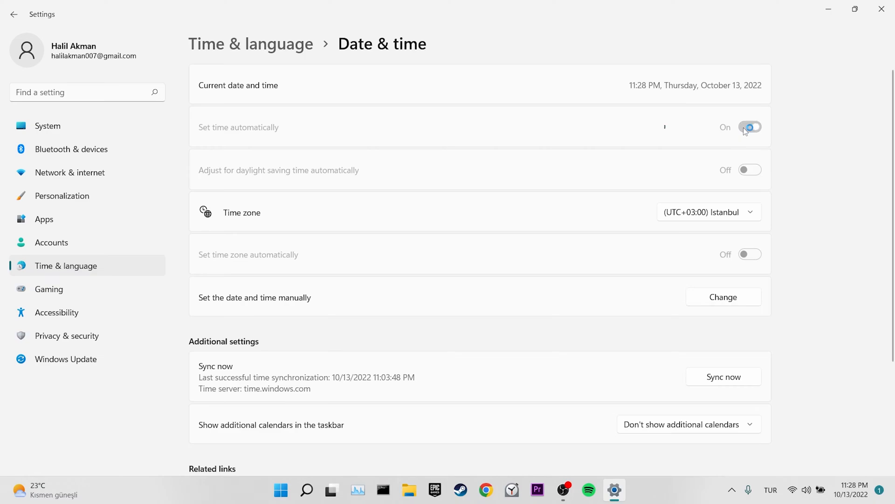
click(750, 127)
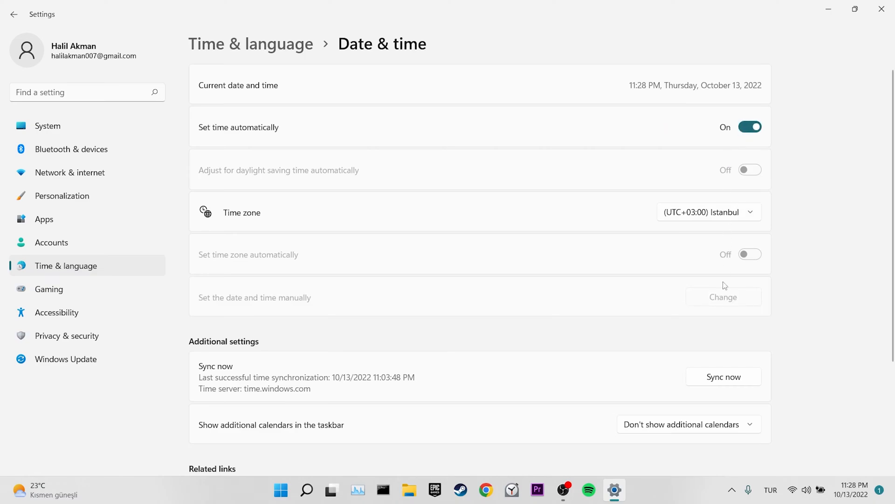
click(724, 376)
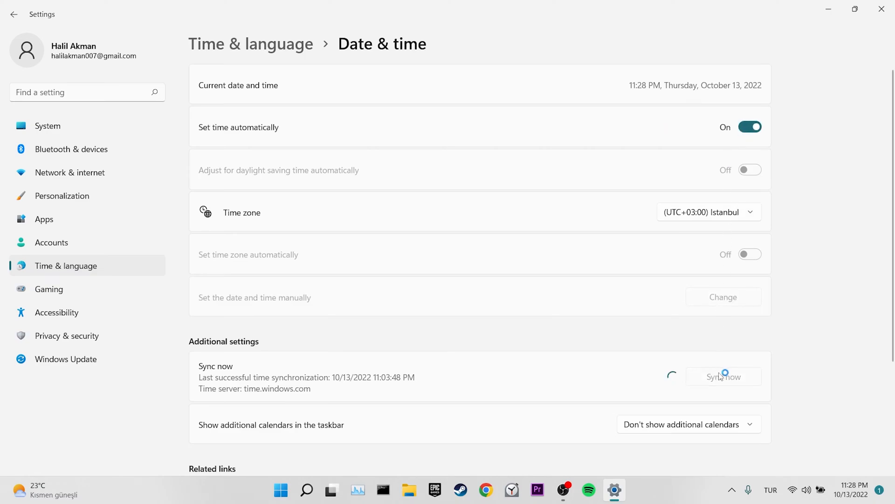
click(723, 376)
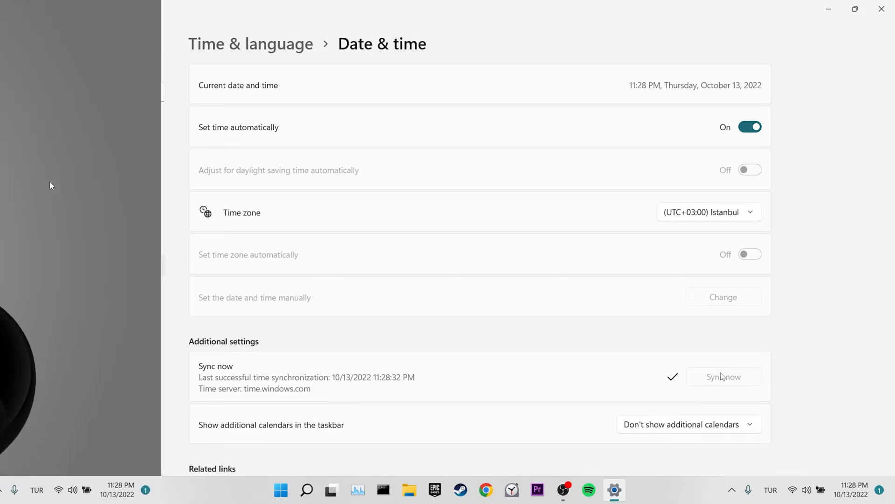
Step: Close Settings and launch Command Prompt as administrator from a 'cmd' search
click(879, 9)
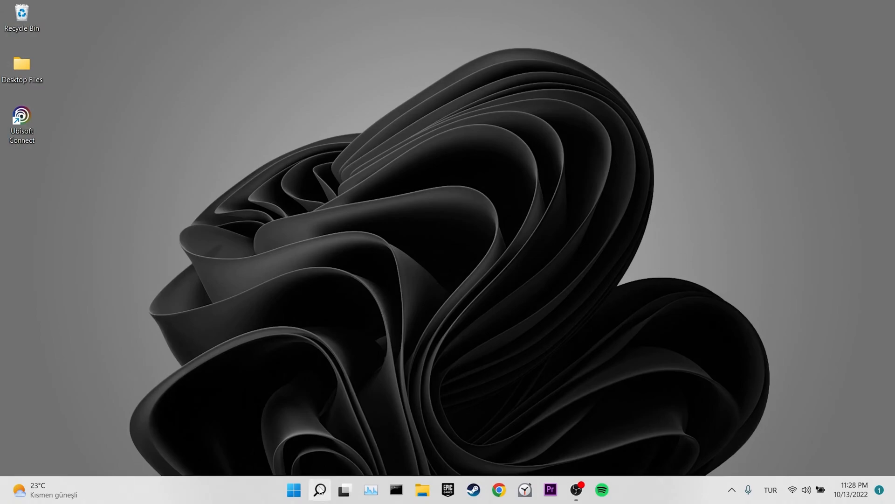
click(319, 490)
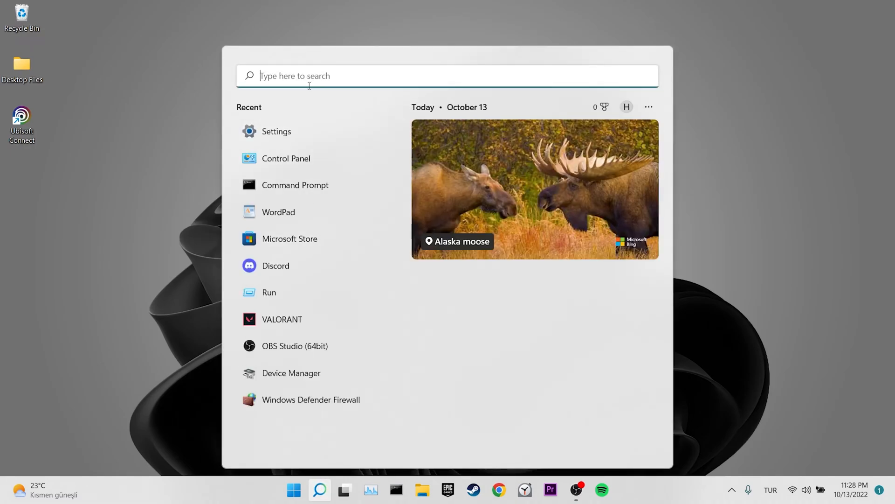
text(cmd)
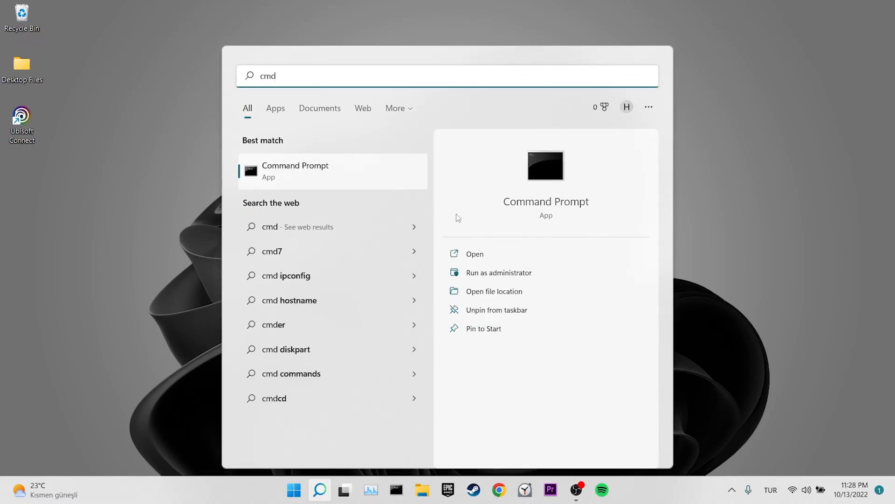
click(498, 272)
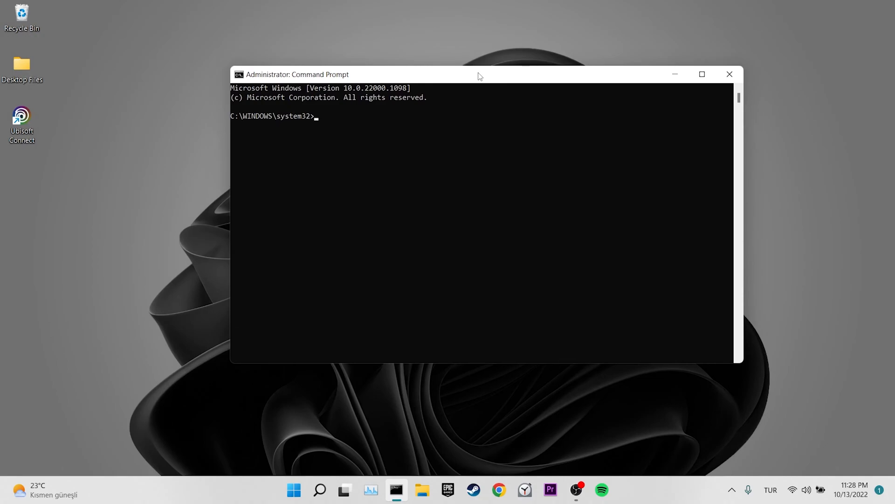
Step: Run ipconfig /flushdns, then start typing ipconfig /renew
text(ipconfig)
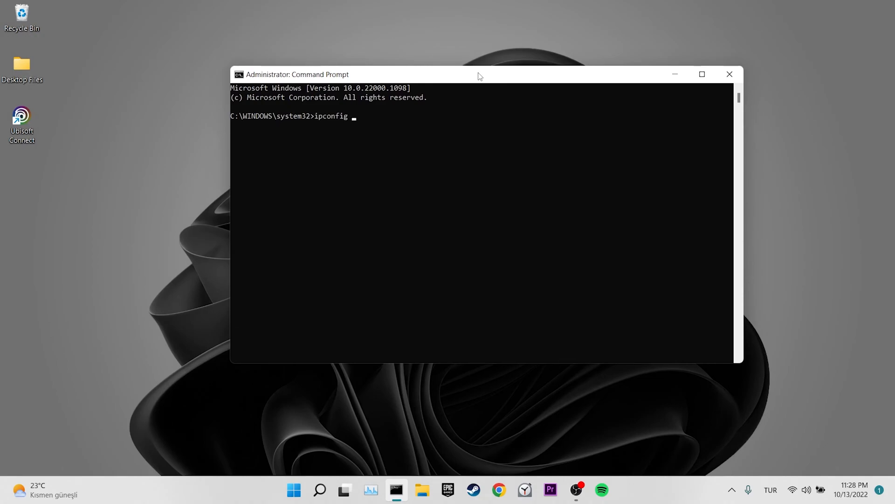
text(/flush)
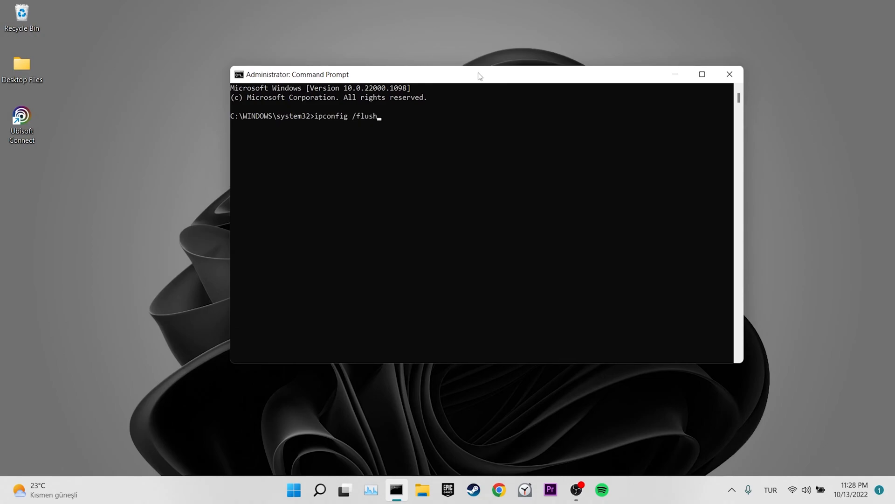
key(Enter)
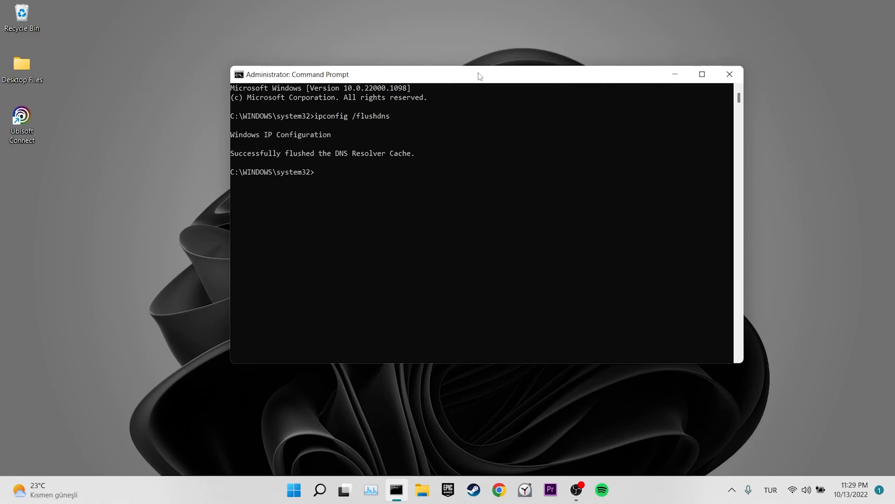
text(ipconfig /)
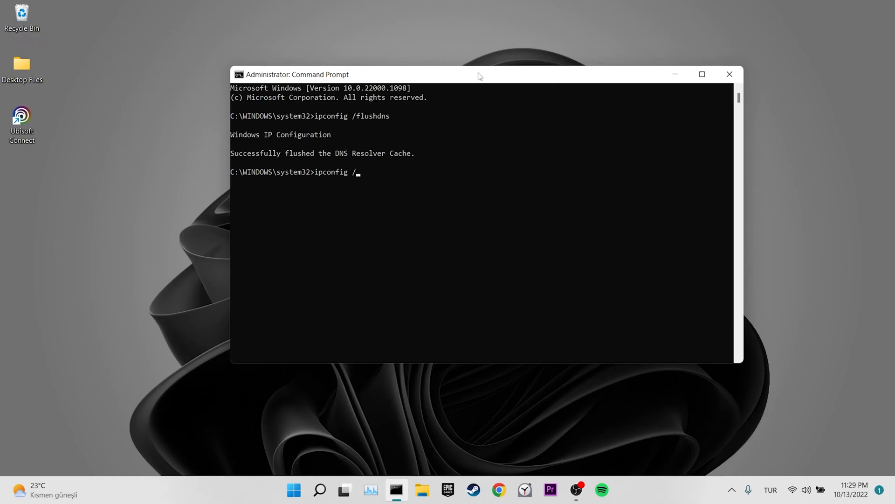
text(renew)
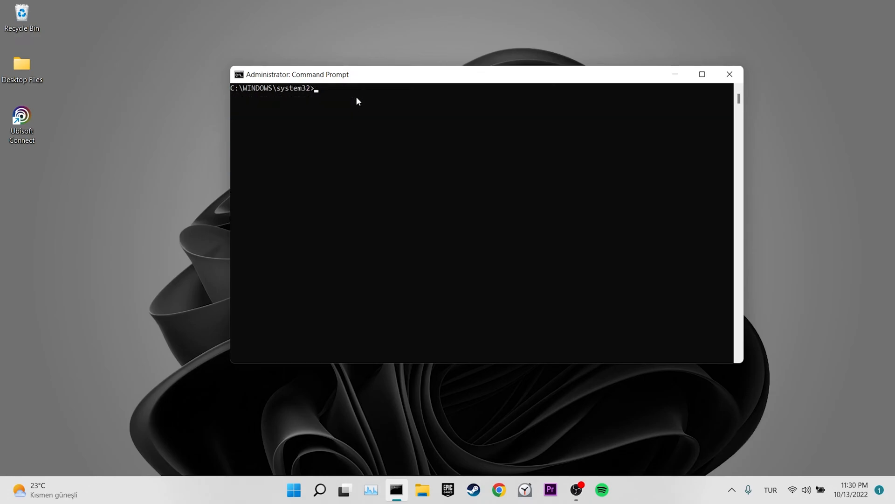
Step: Run sfc /scannow until verification completes, then close the Command Prompt window
text(sfc)
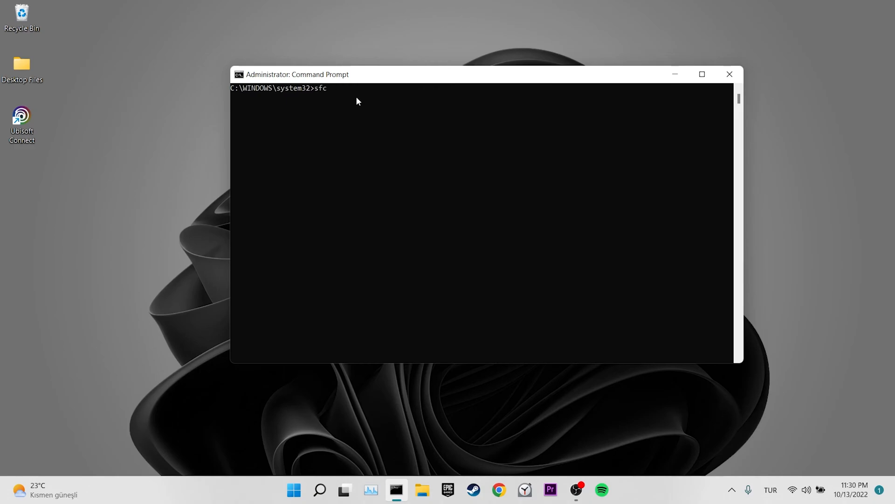
text(/scannow)
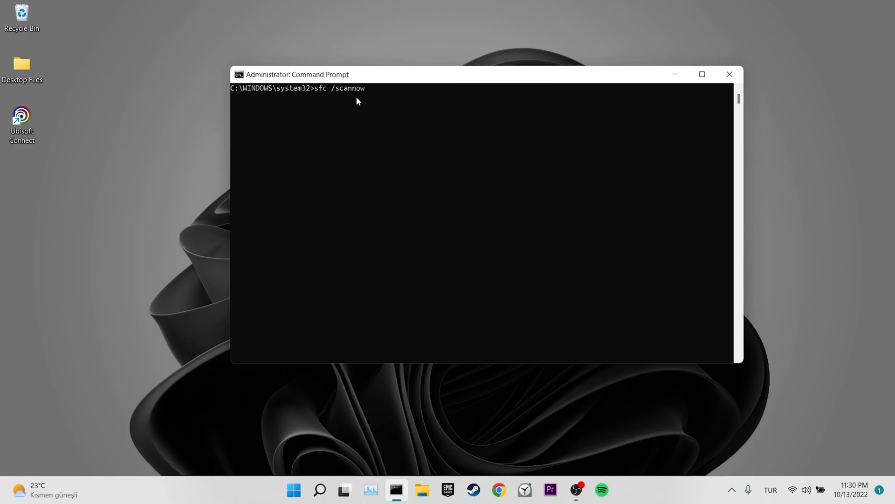
key(Enter)
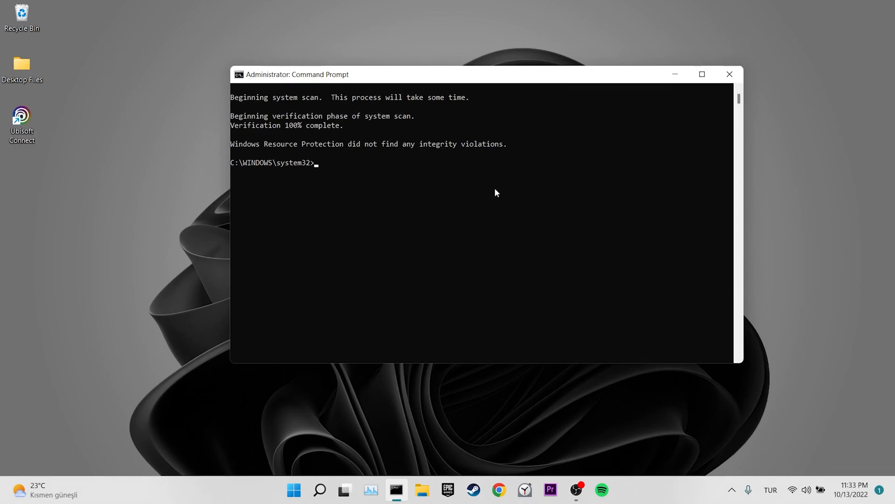
click(729, 74)
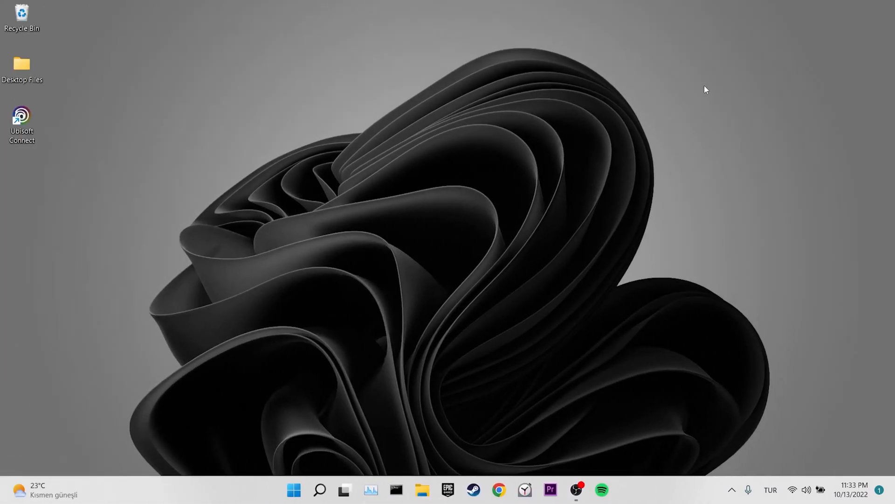
mouse_move(558, 228)
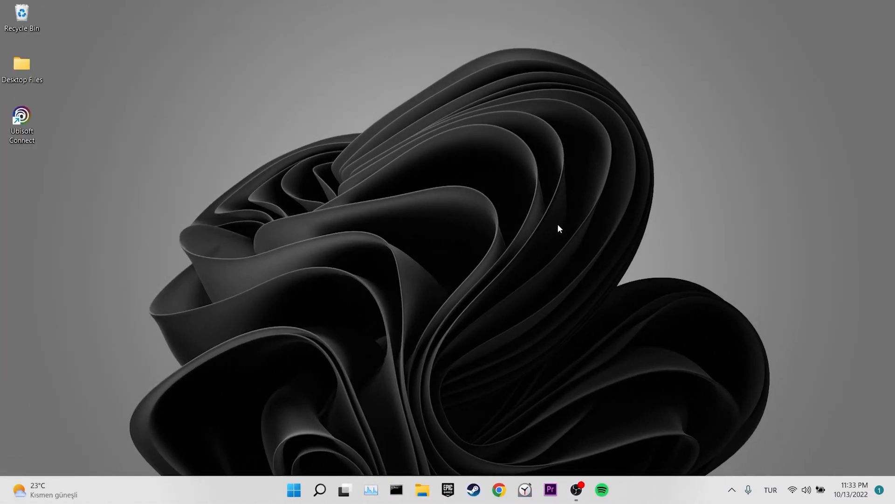
Step: Reopen Settings and choose United States as the country under Time & language
click(319, 490)
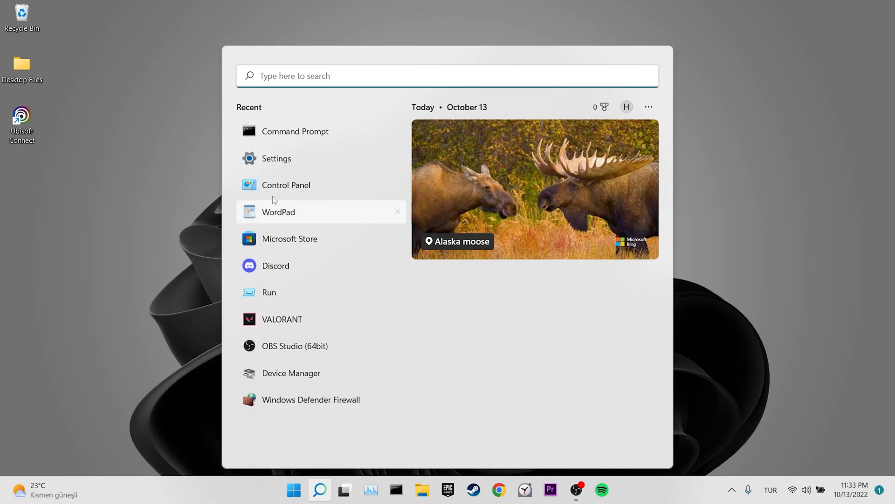
click(277, 158)
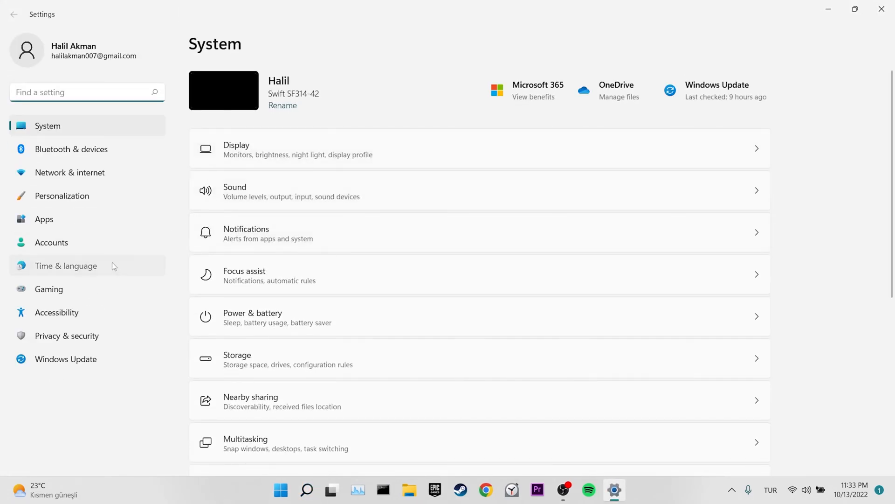
click(66, 266)
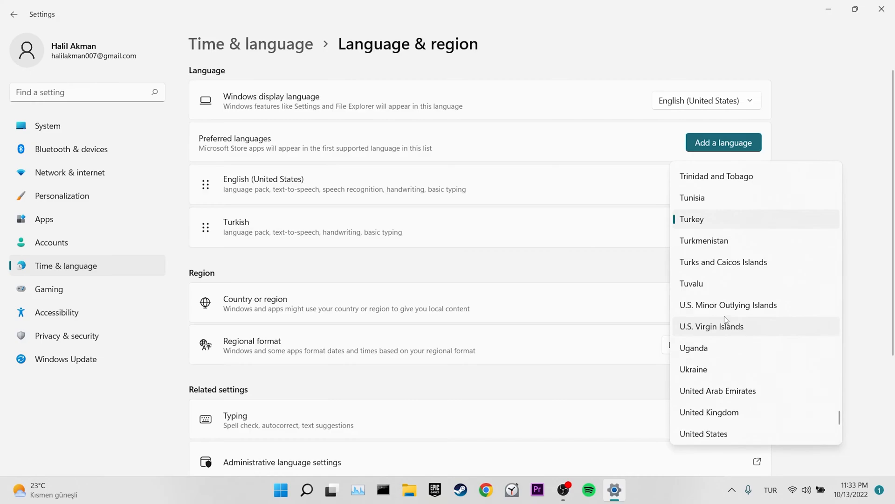
scroll(down, 3)
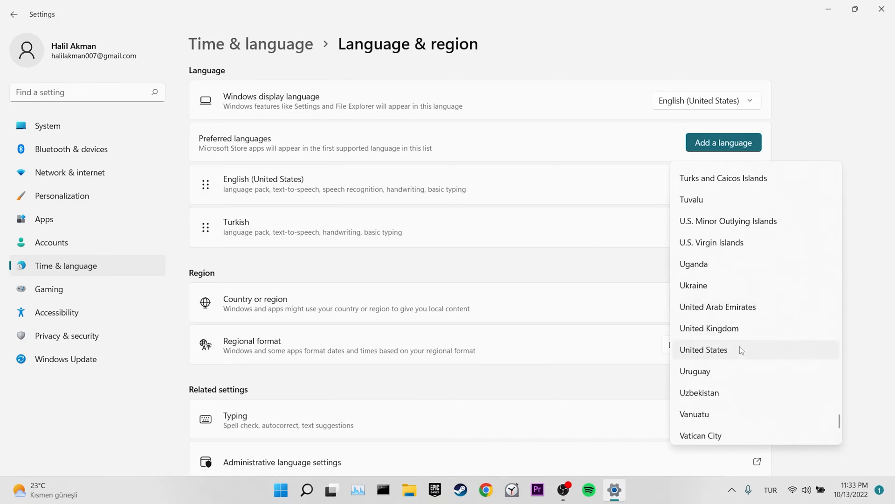
click(703, 350)
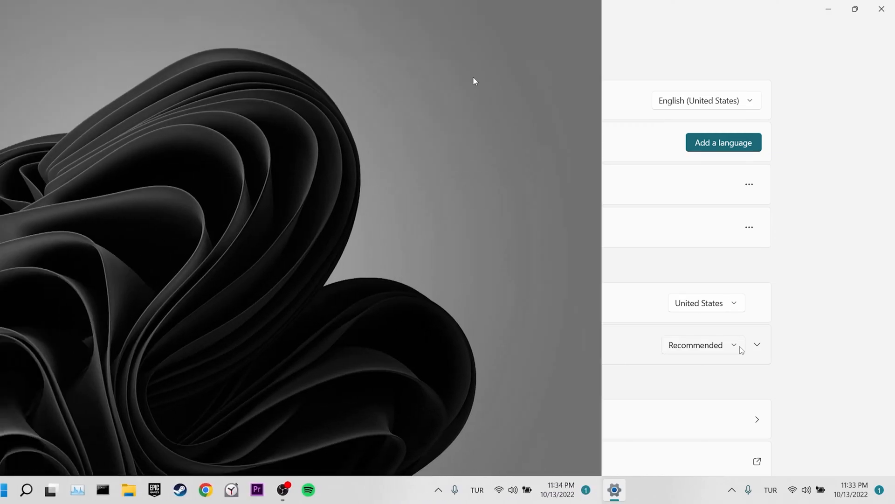
Step: Close Settings and reach Network and Sharing Center through Control Panel's Network and Internet
click(879, 8)
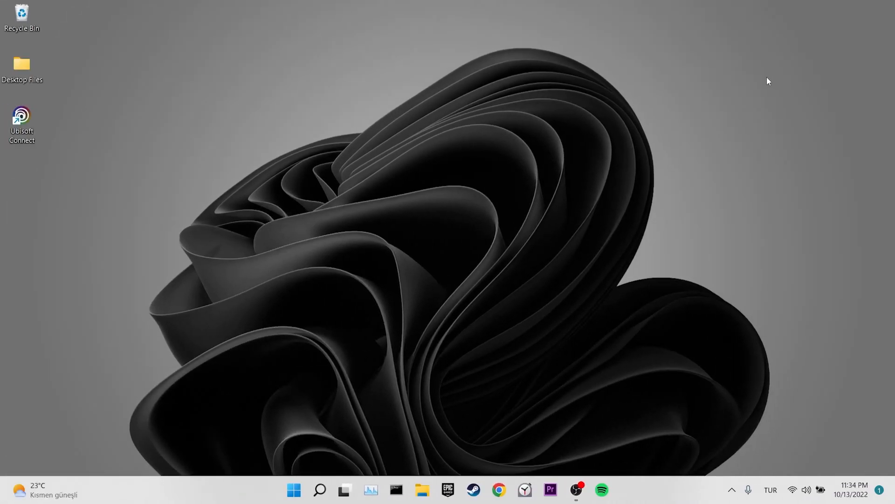
click(321, 489)
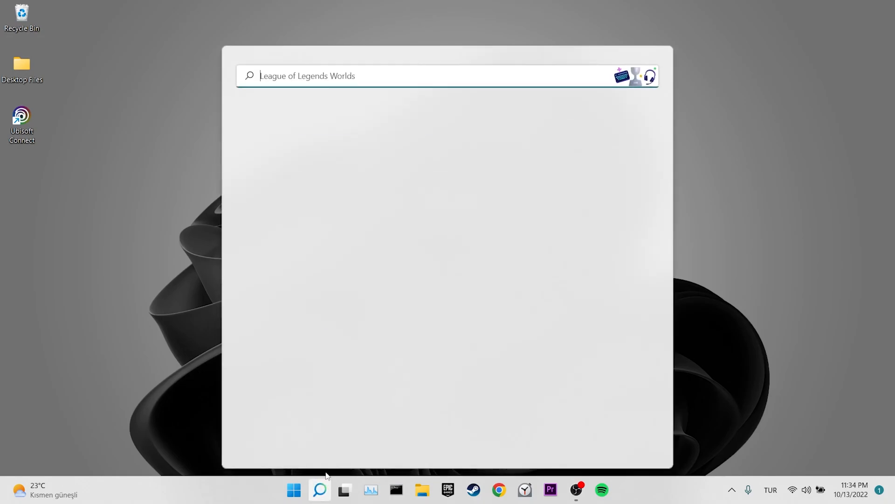
text(control panel)
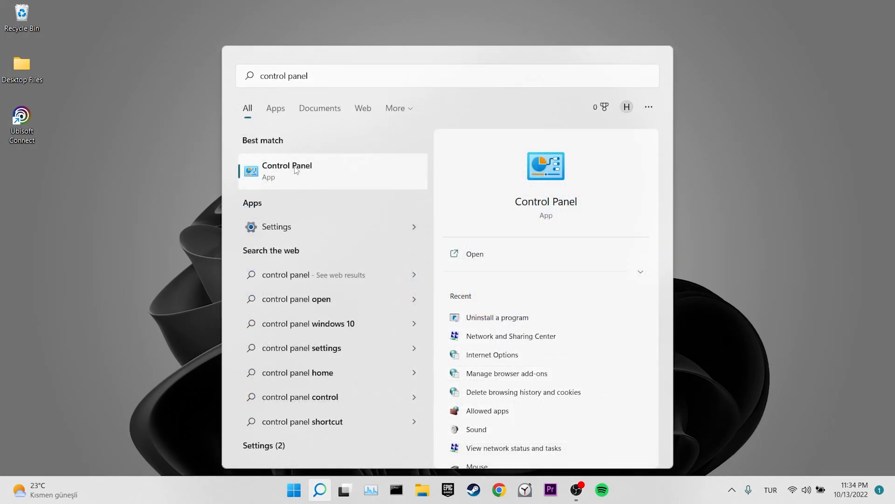
click(287, 171)
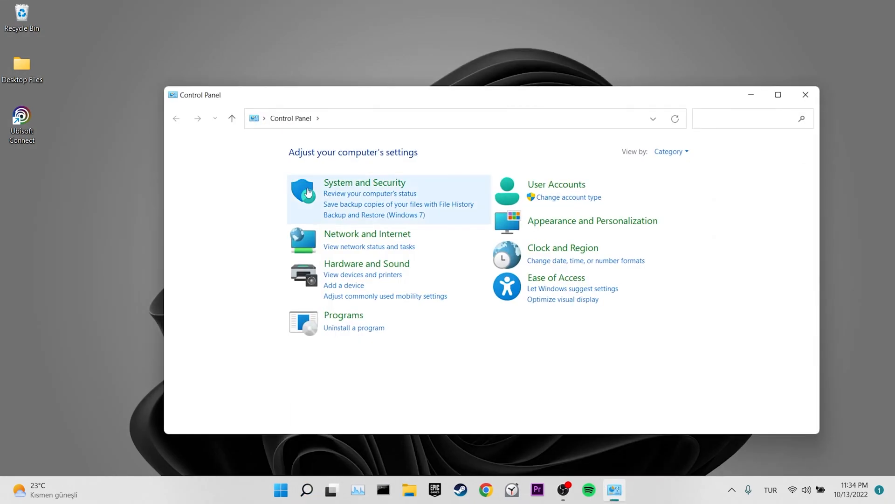
click(367, 234)
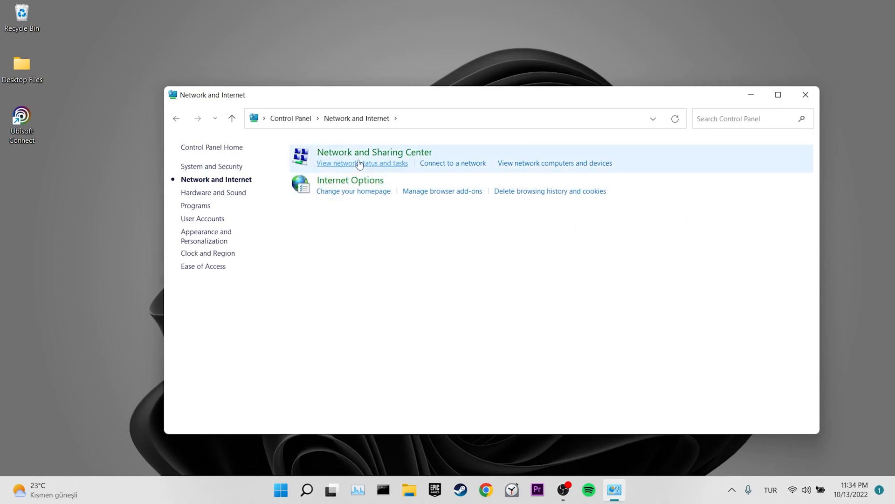
click(362, 163)
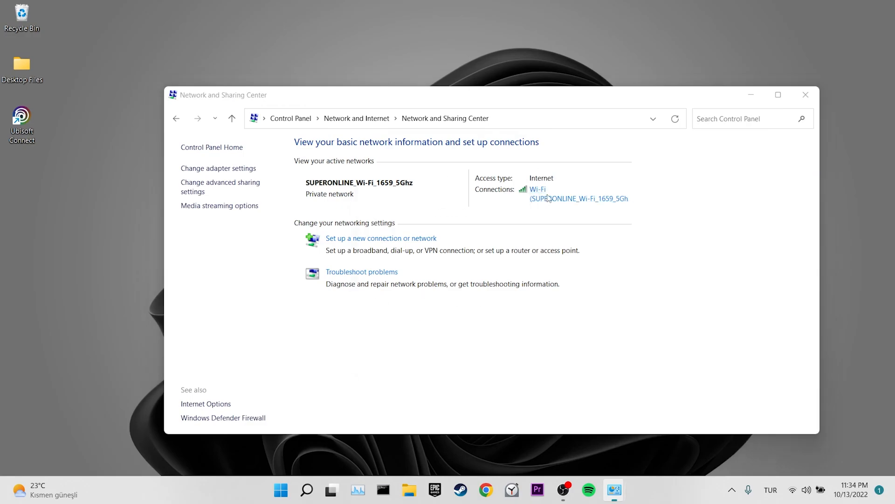
Step: Set the Wi-Fi IPv4 DNS servers manually to 8.8.8.8 and 8.8.4.4 and confirm
click(538, 189)
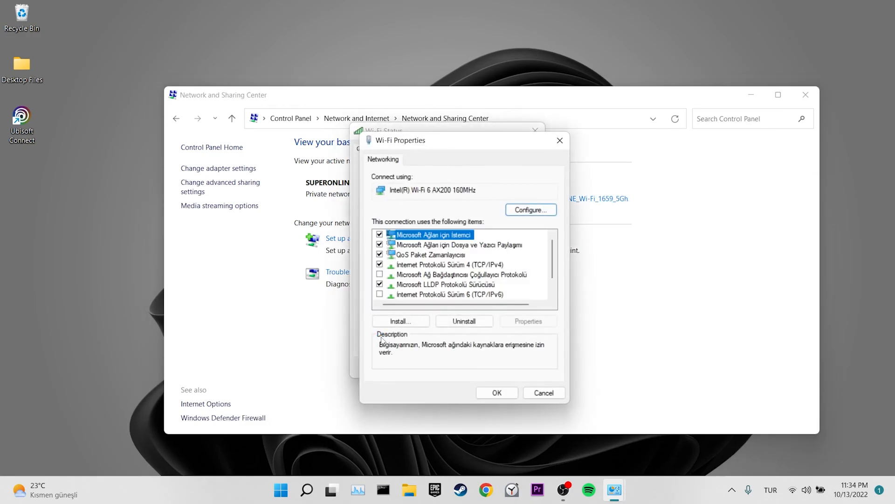
click(439, 264)
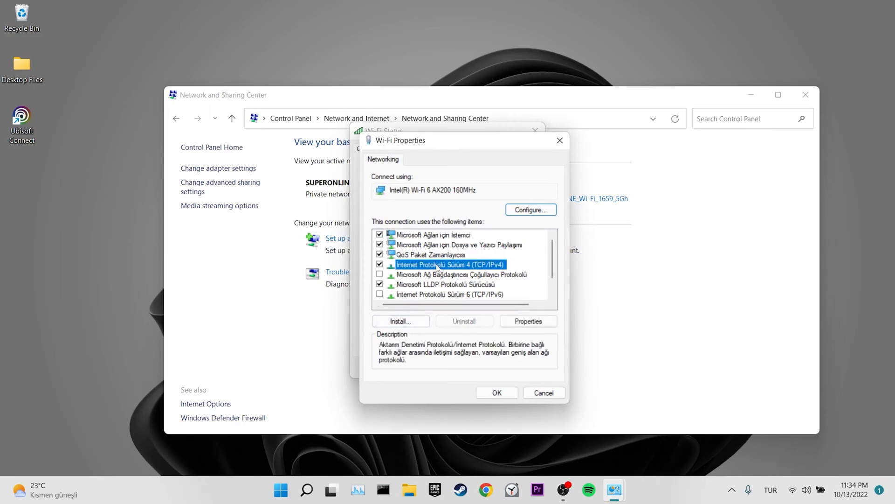
click(528, 321)
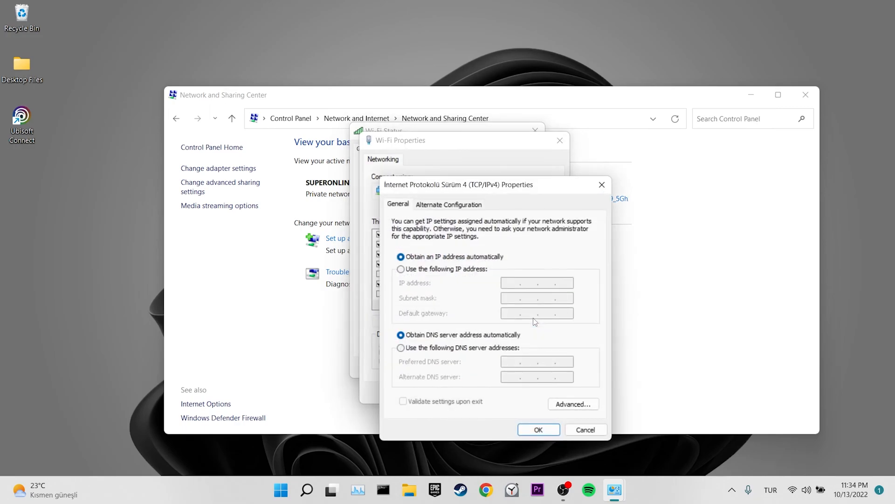
click(400, 347)
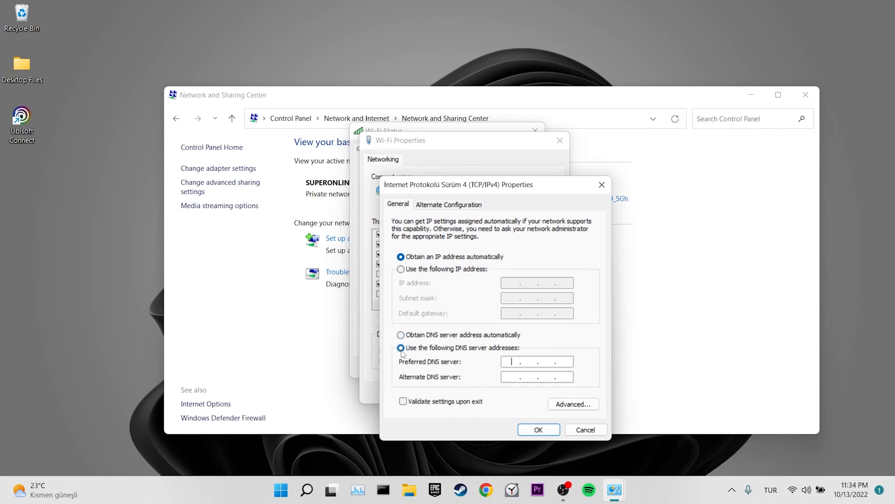
click(400, 347)
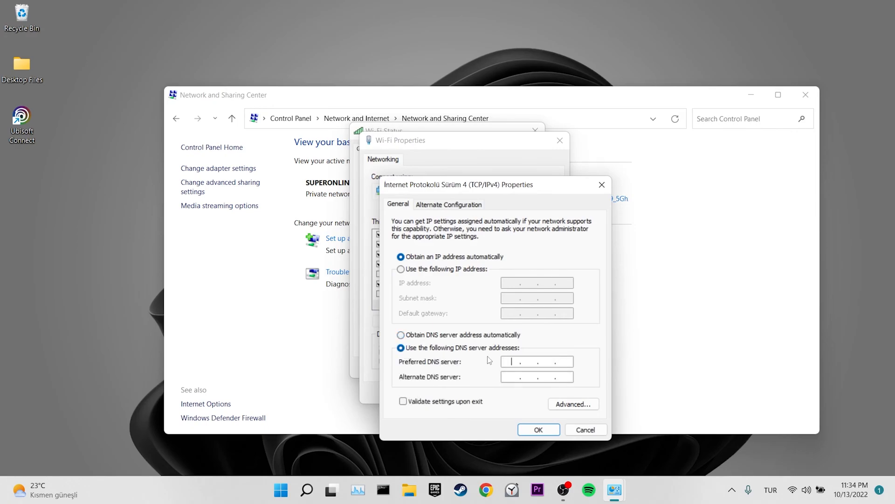
text(8.8.8.8)
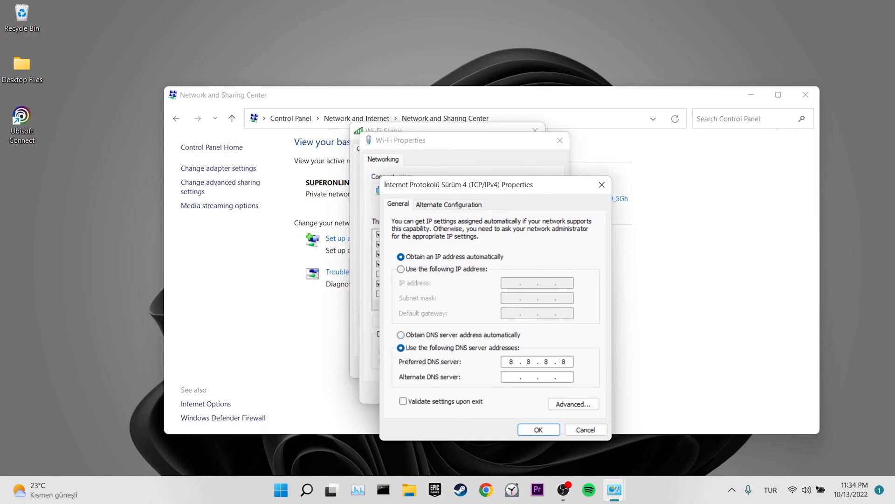
text(8.8.4.4)
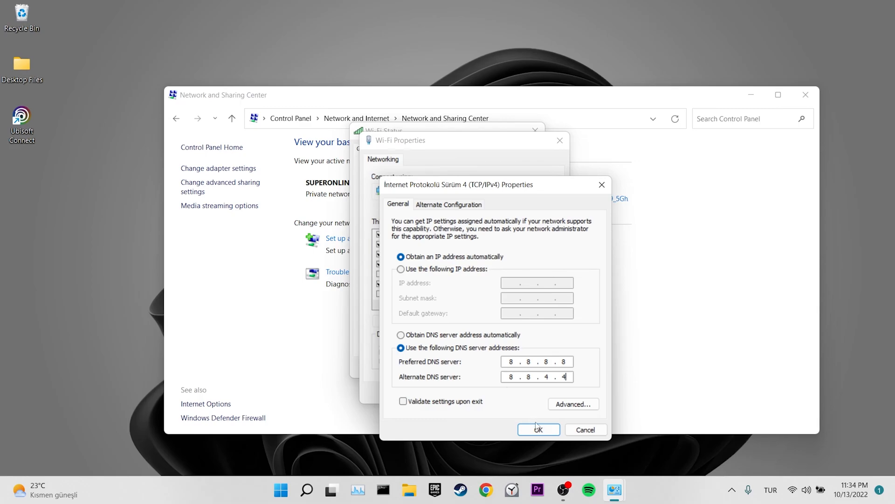
click(539, 429)
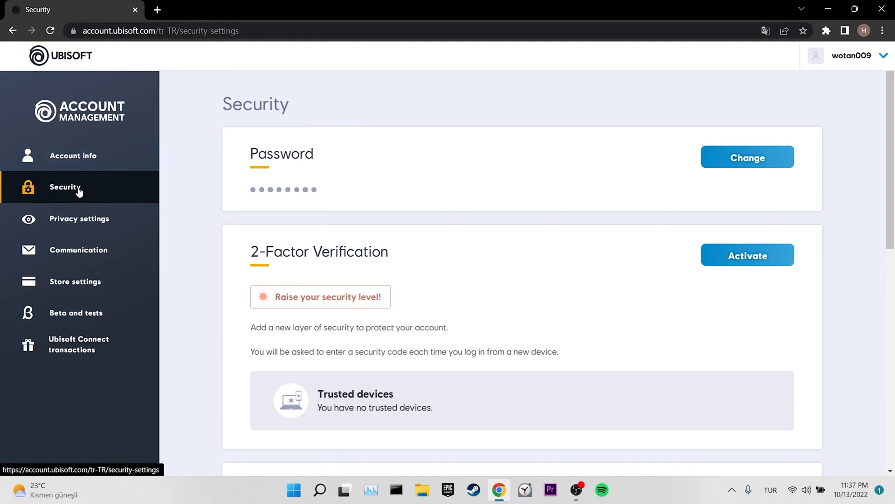
mouse_move(570, 181)
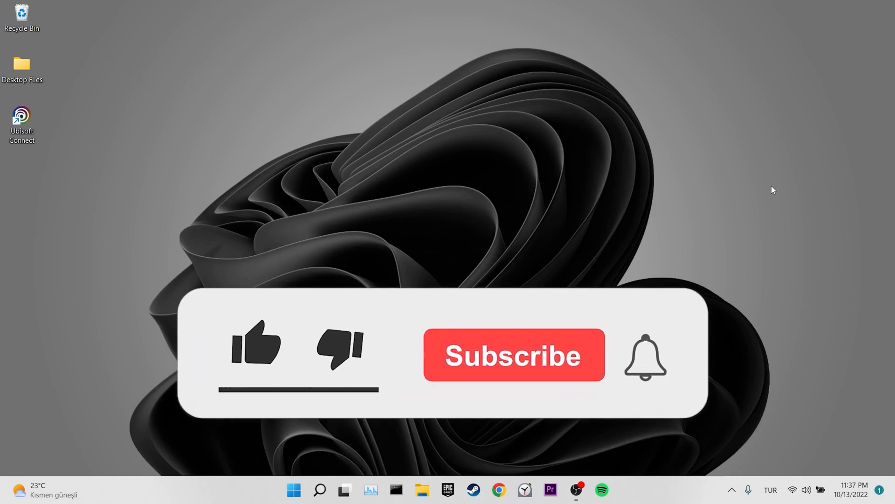
click(255, 347)
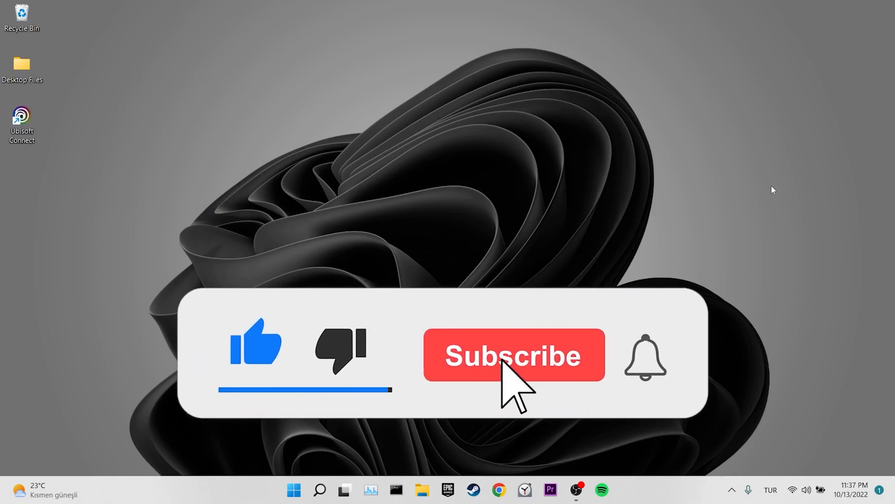